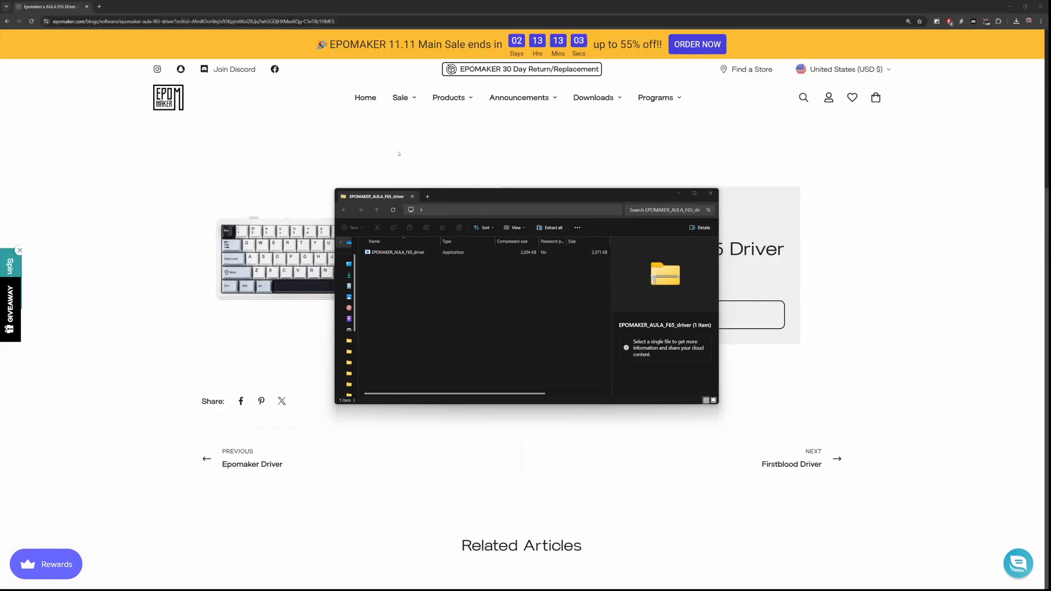
# Select the EPOMAKER_AULA_F65_driver application to show its details in the Details pane.
pyautogui.click(395, 253)
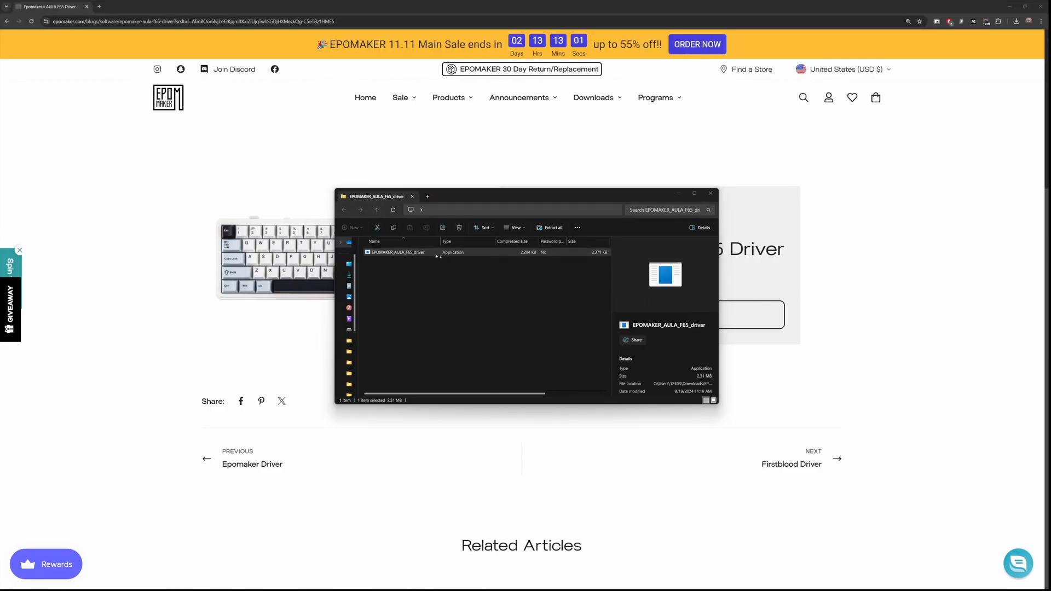
# Launch the installer and run it anyway past the unrecognized-app warning.
pyautogui.doubleClick(395, 253)
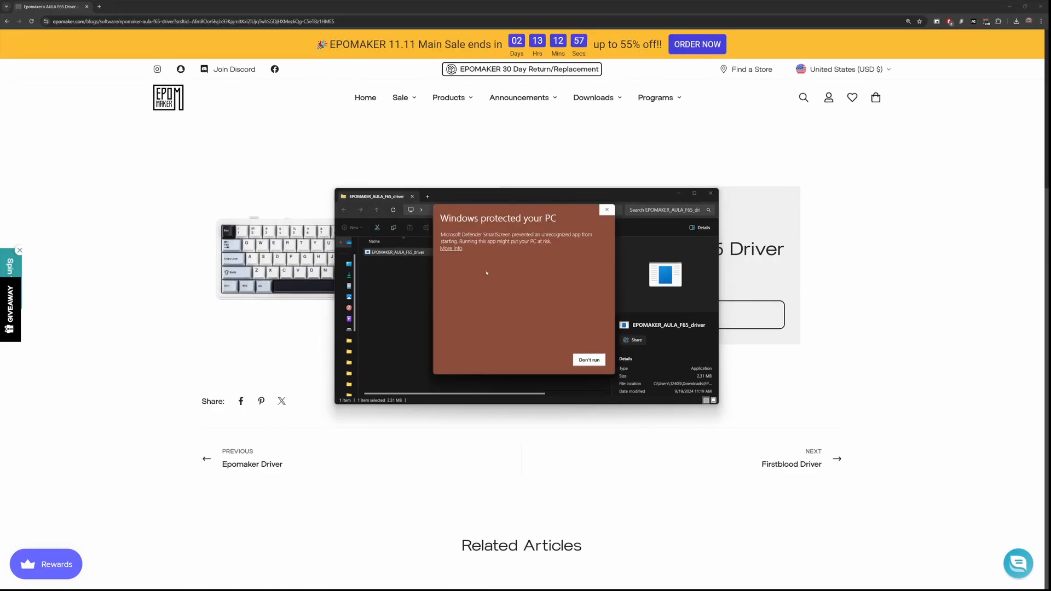
pyautogui.click(450, 248)
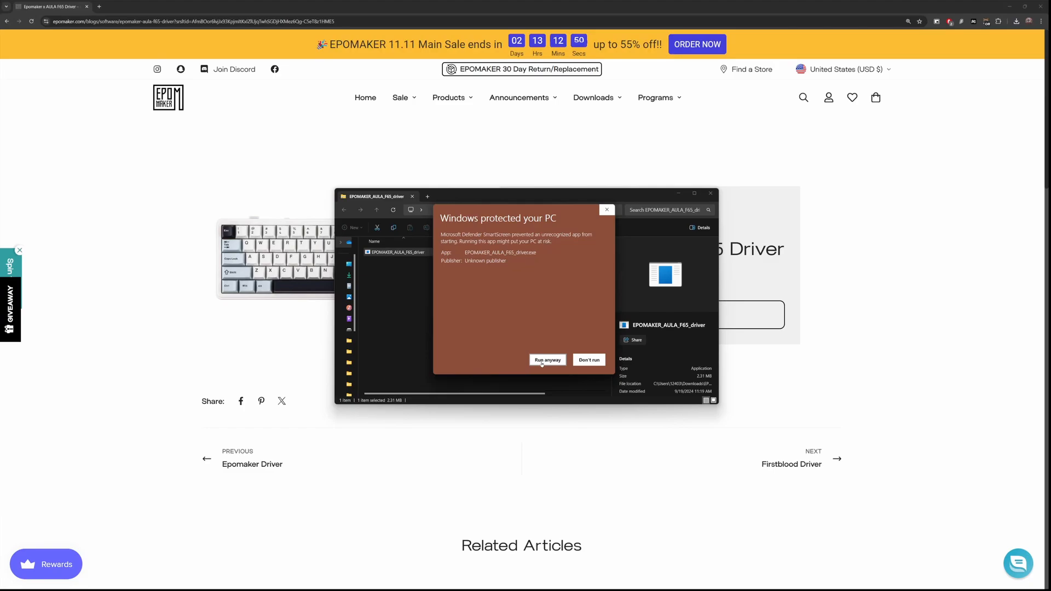
pyautogui.click(548, 360)
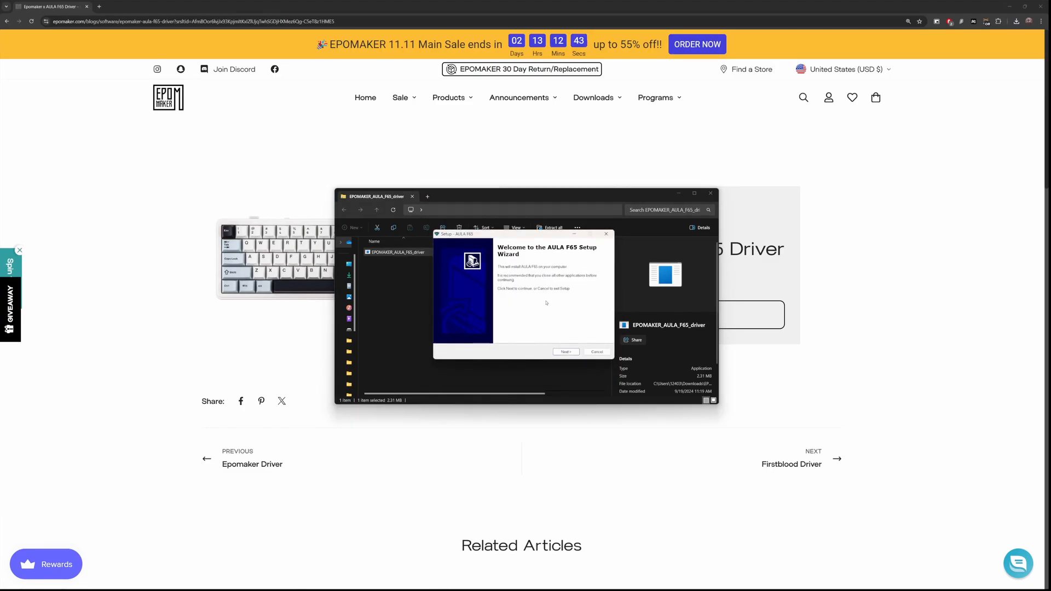
# Install to the default folder and finish setup with Run AULA F65 checked.
pyautogui.click(565, 351)
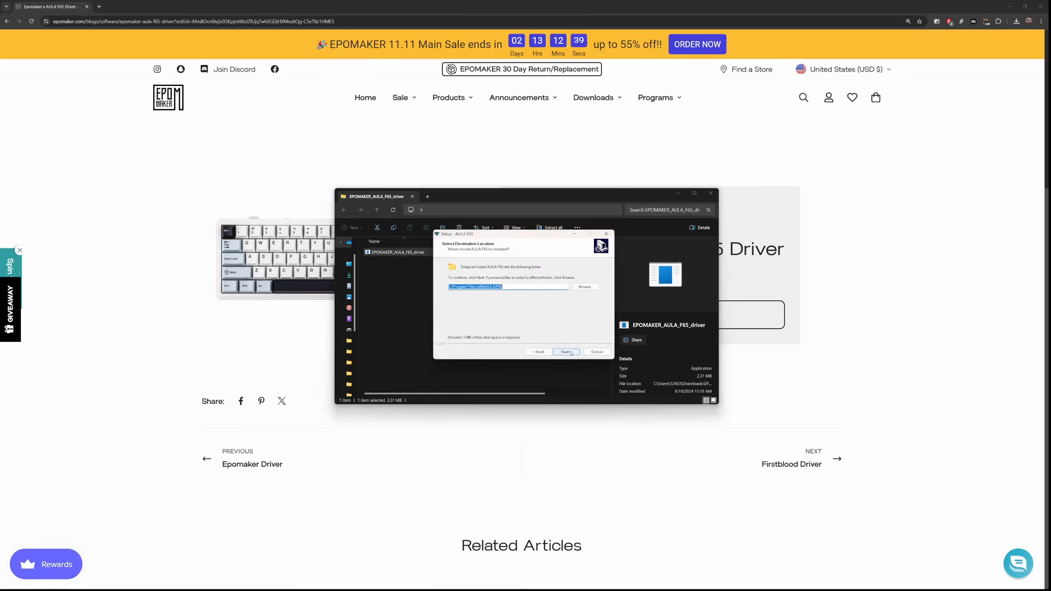
pyautogui.click(565, 352)
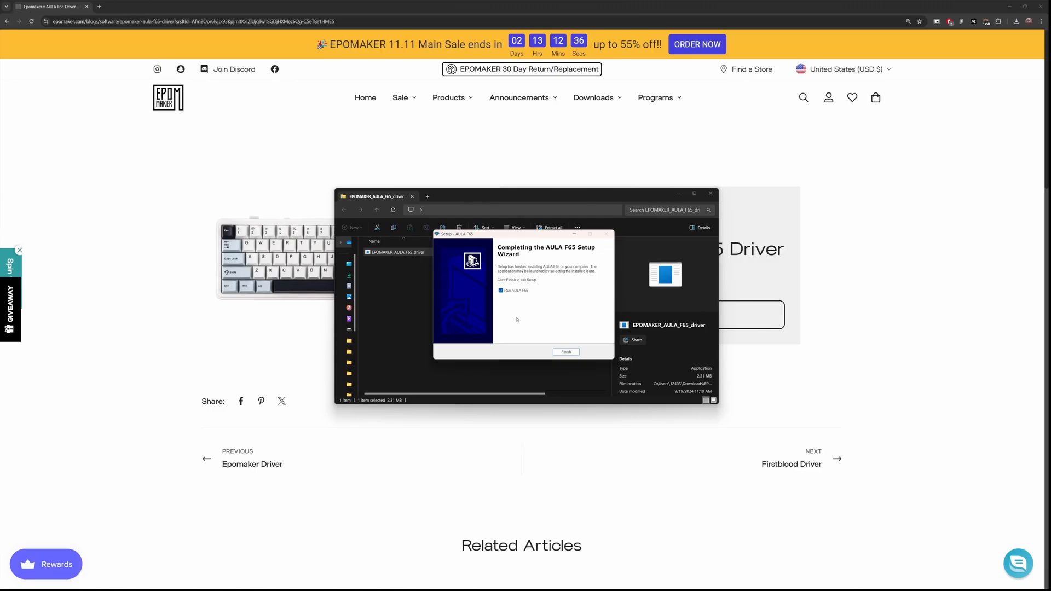
pyautogui.click(565, 352)
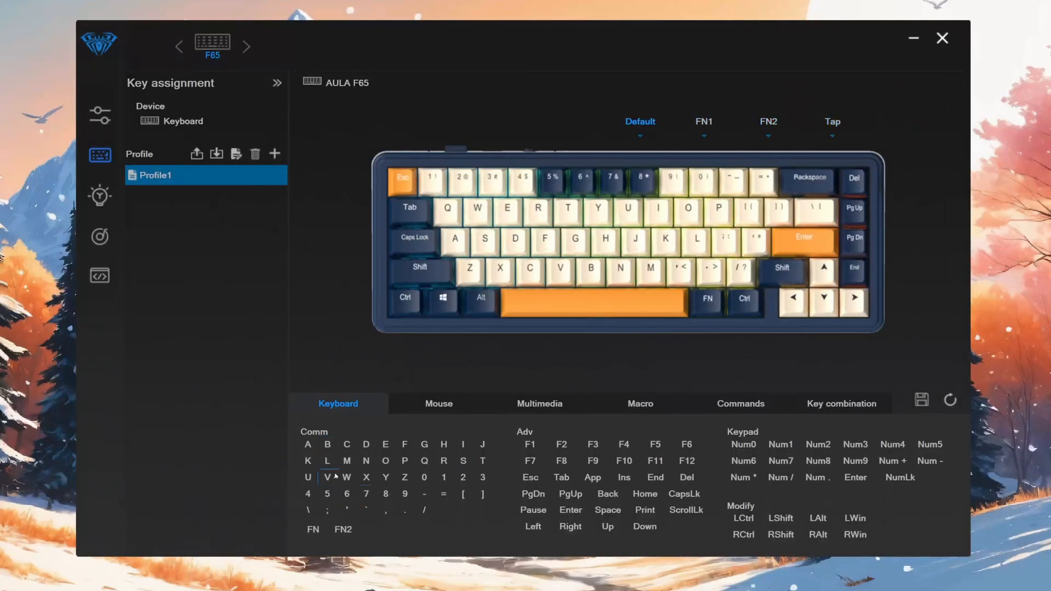
# Browse the Macro and Commands key-assignment options, then the Global settings' Tap section.
pyautogui.click(640, 405)
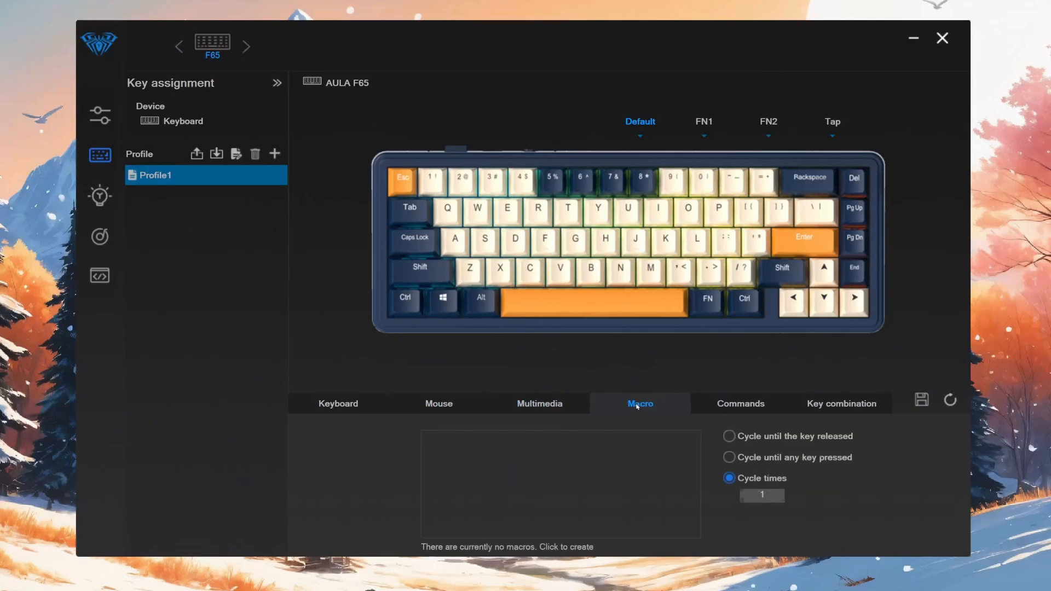
pyautogui.click(742, 404)
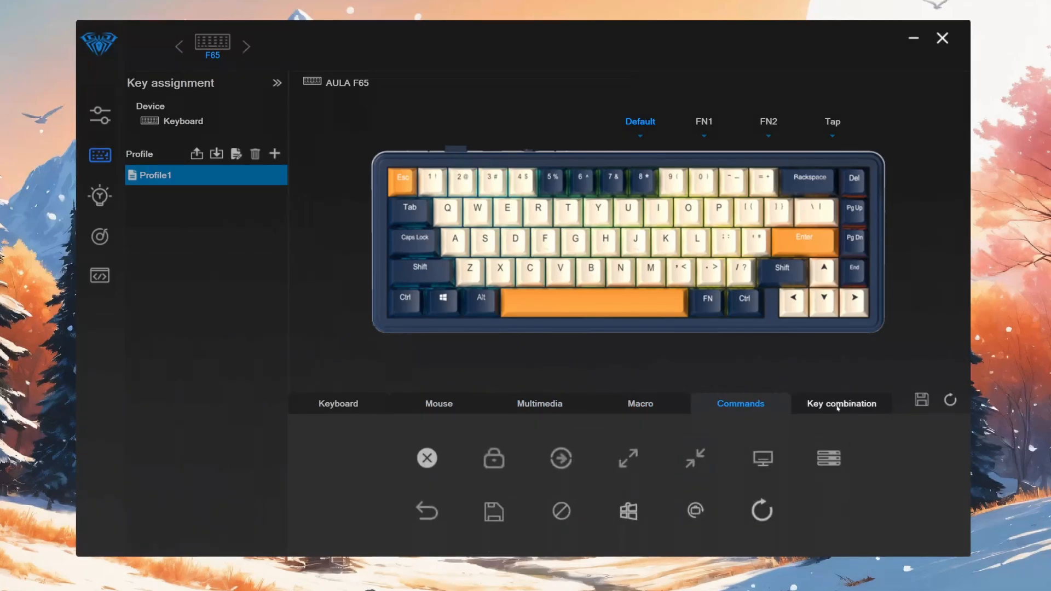
pyautogui.click(339, 404)
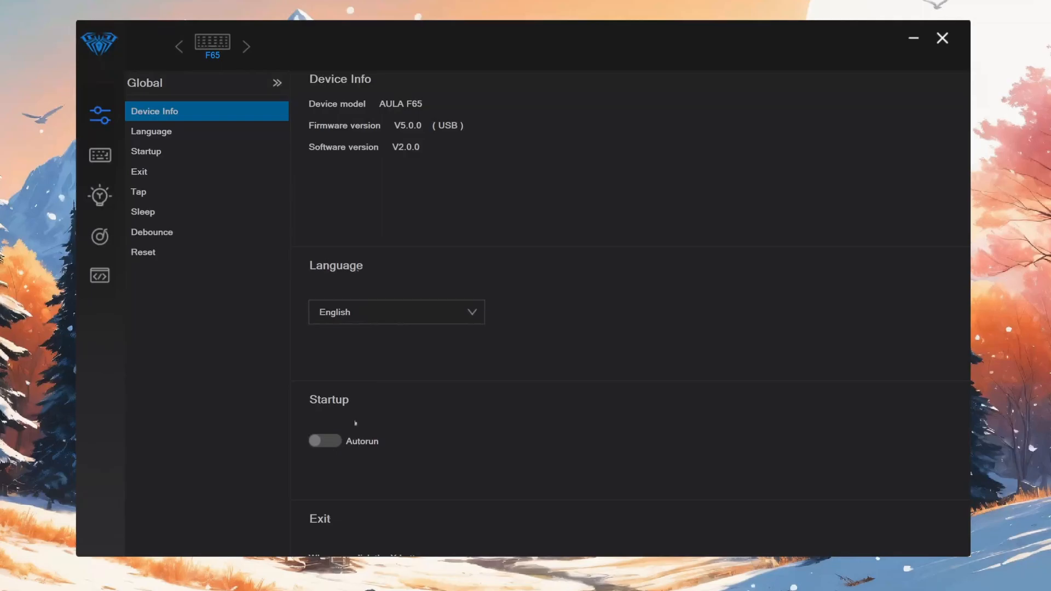
pyautogui.click(139, 193)
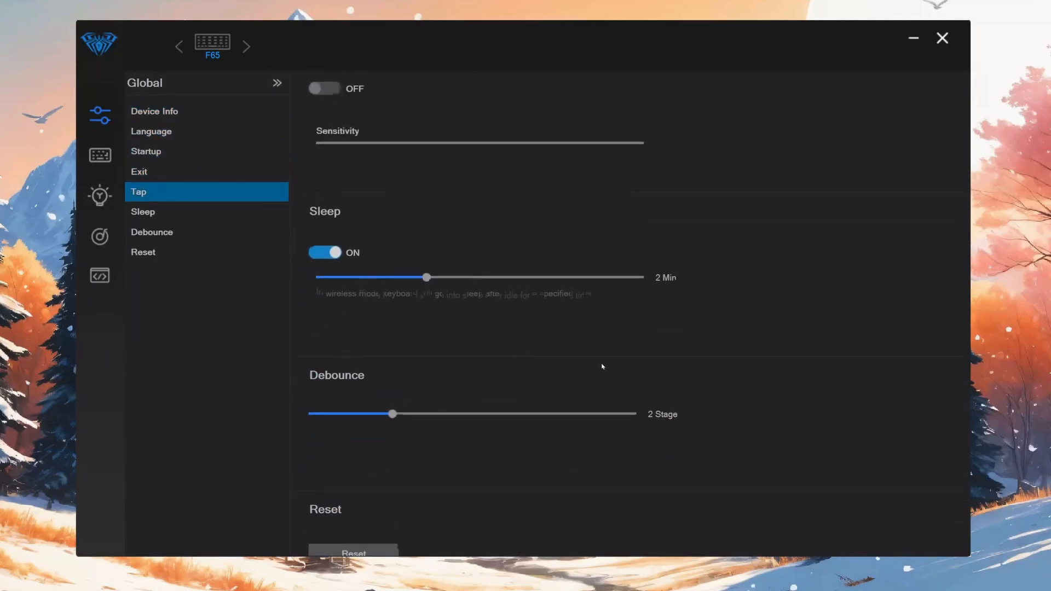
# Set the Light effect to OFF, view the sound-reactive Effect page, then the Macro editor.
pyautogui.click(99, 195)
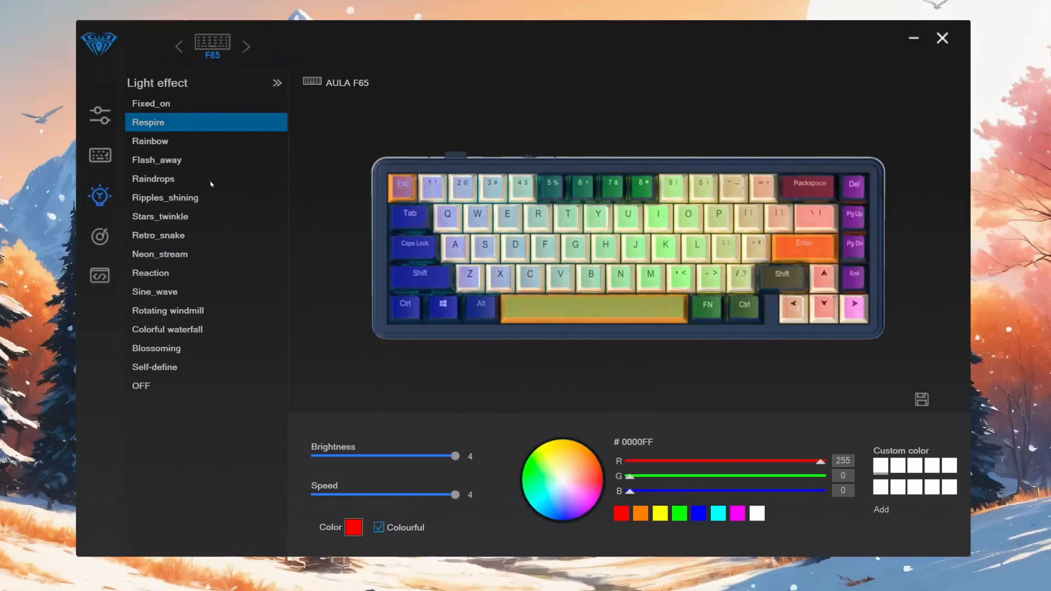
pyautogui.click(168, 386)
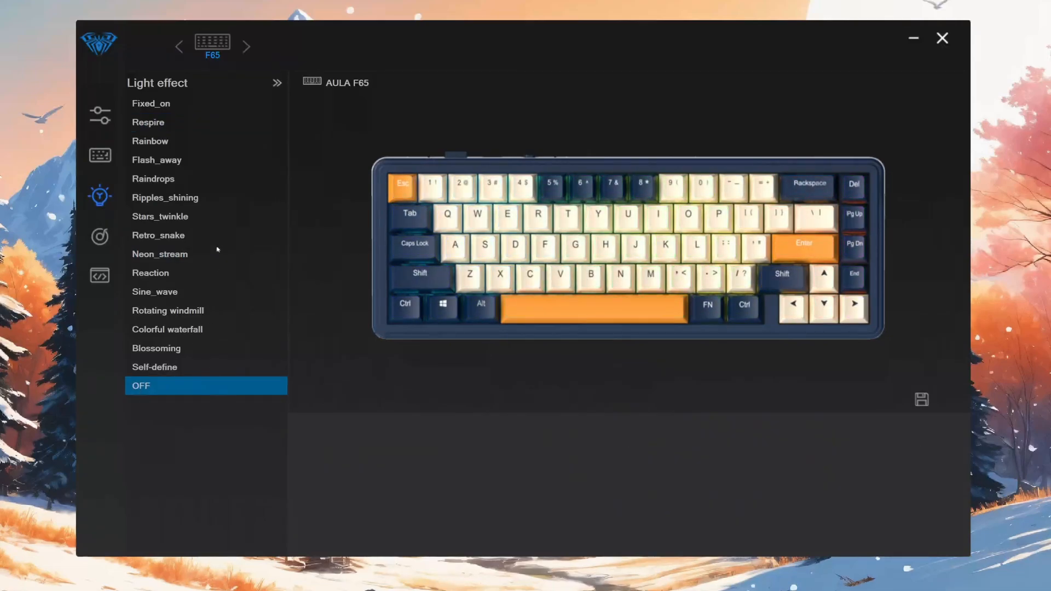
pyautogui.click(100, 236)
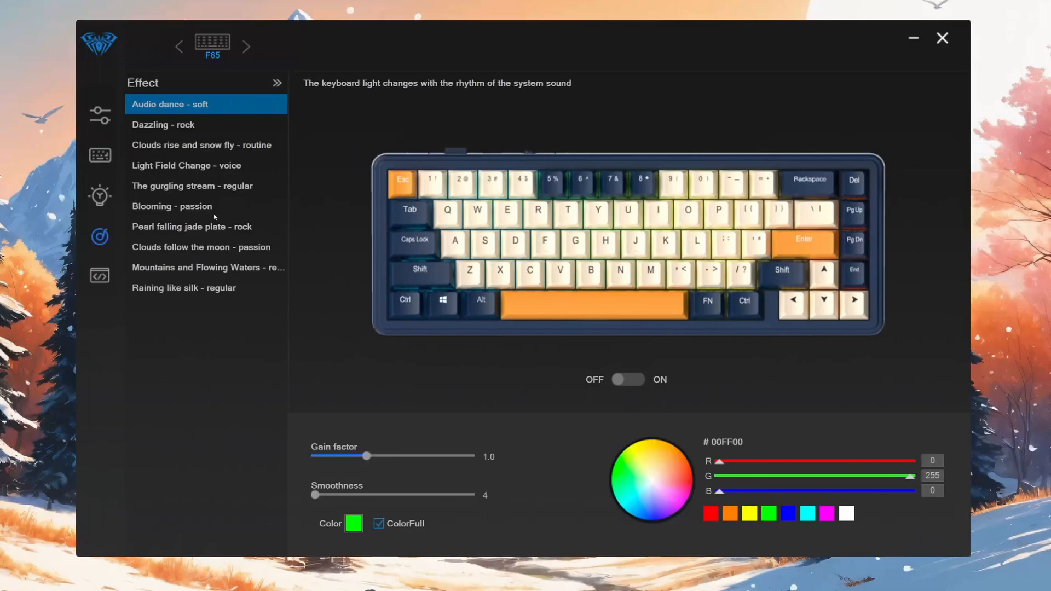
pyautogui.click(100, 276)
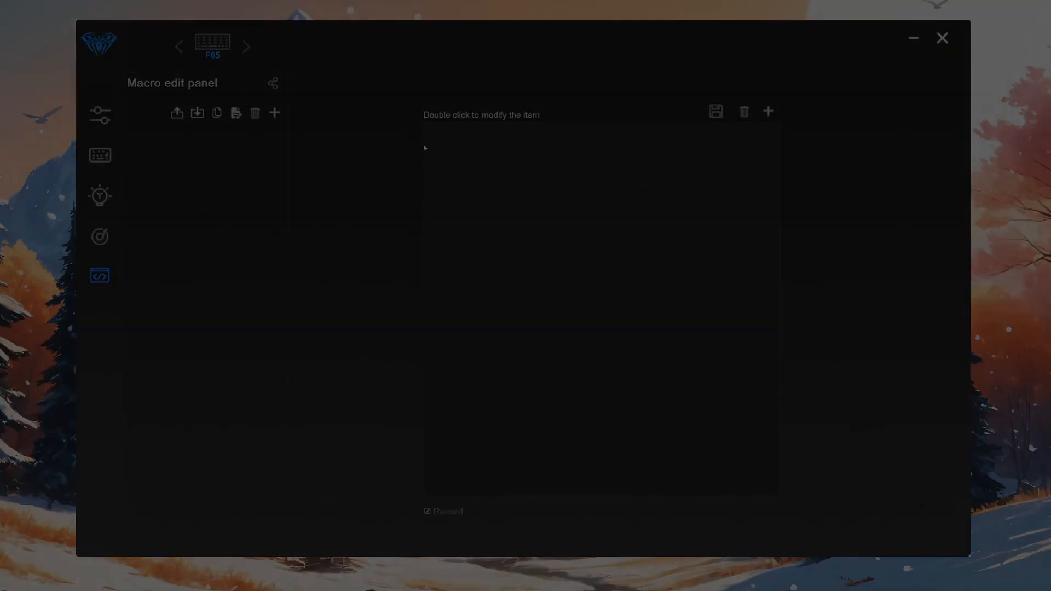